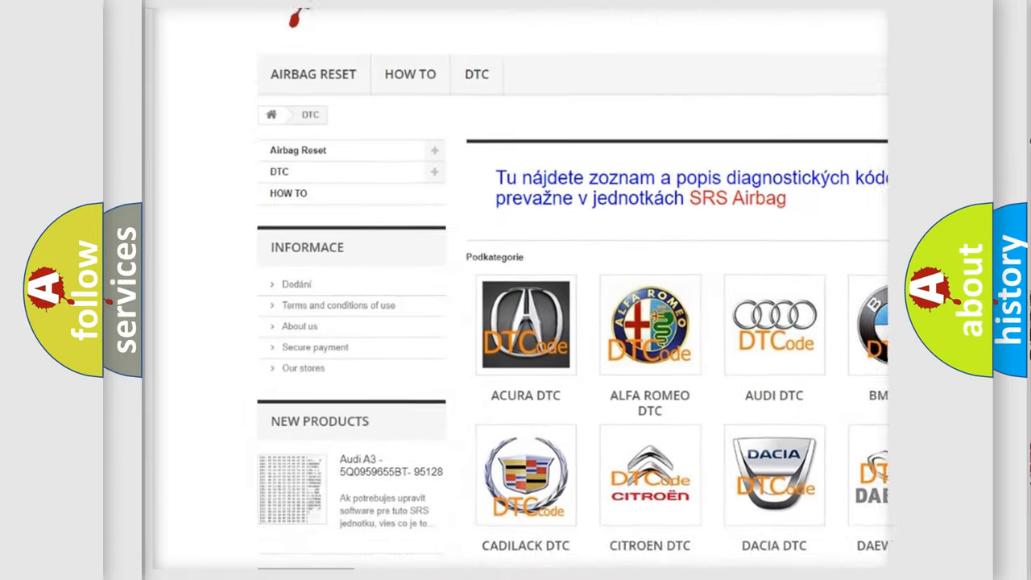
scroll("down", 3)
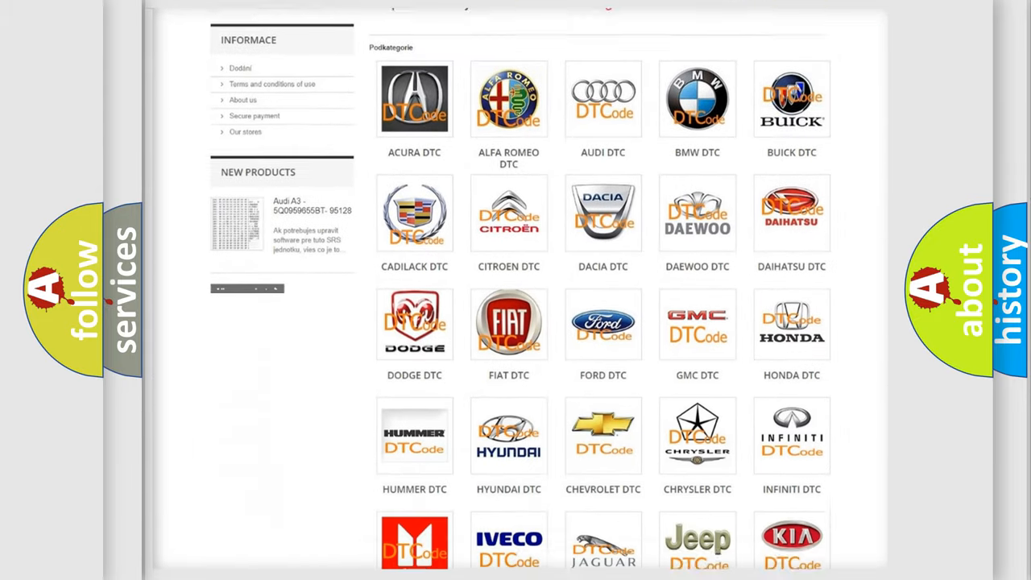
scroll("down", 3)
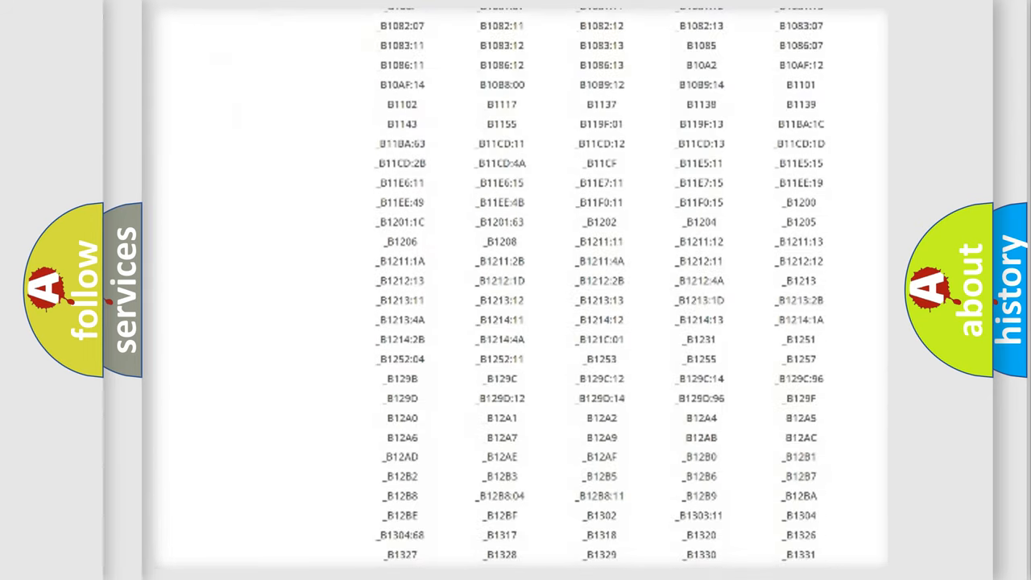
scroll("down", 3)
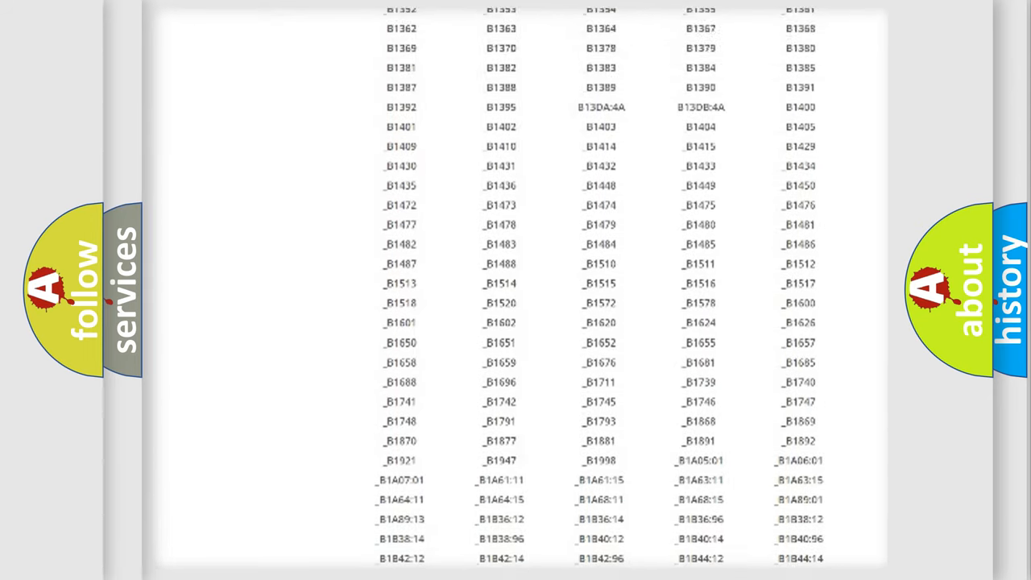